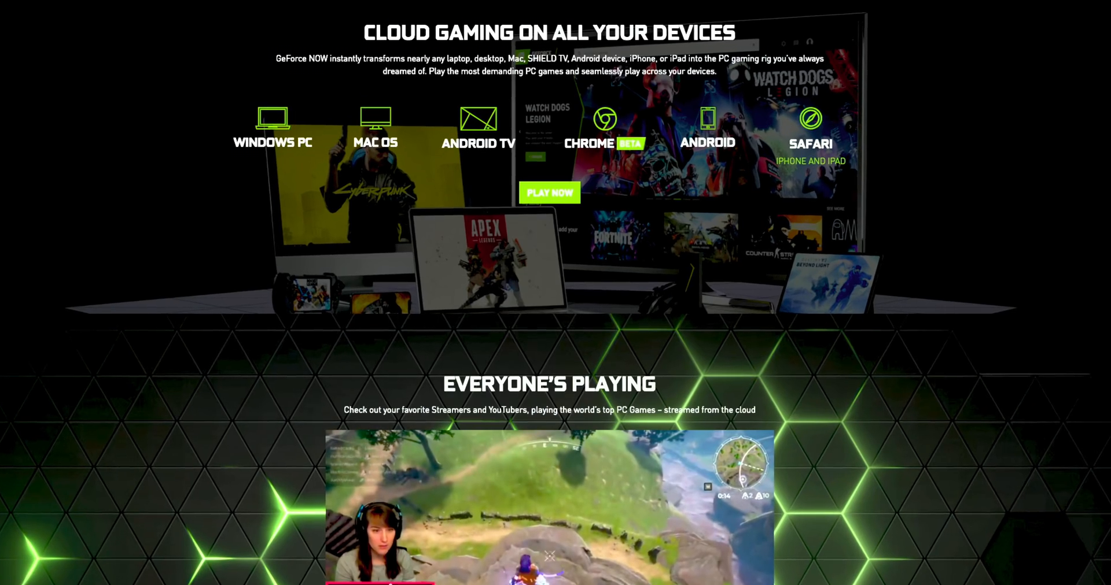
pyautogui.scroll(-3)
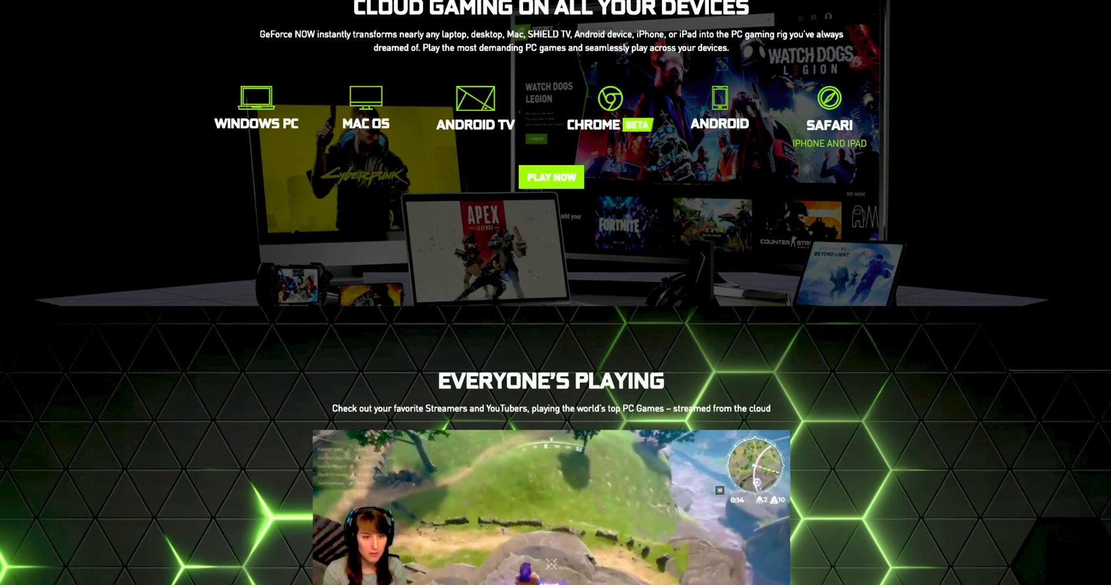